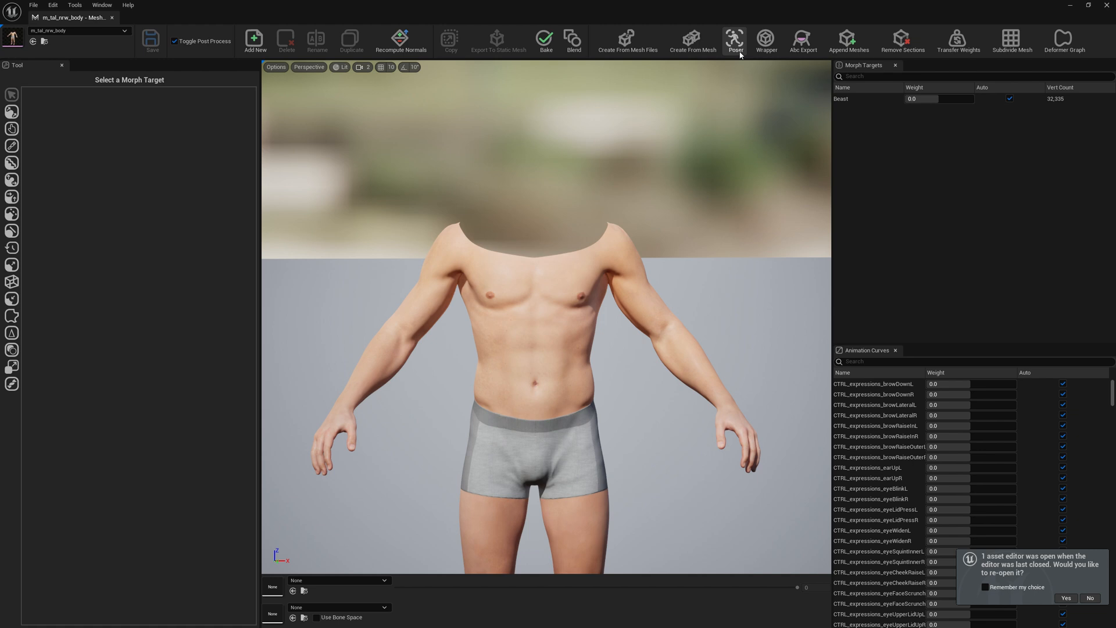
Open the body mesh in Poser and pick the Beast morph target.
click(734, 41)
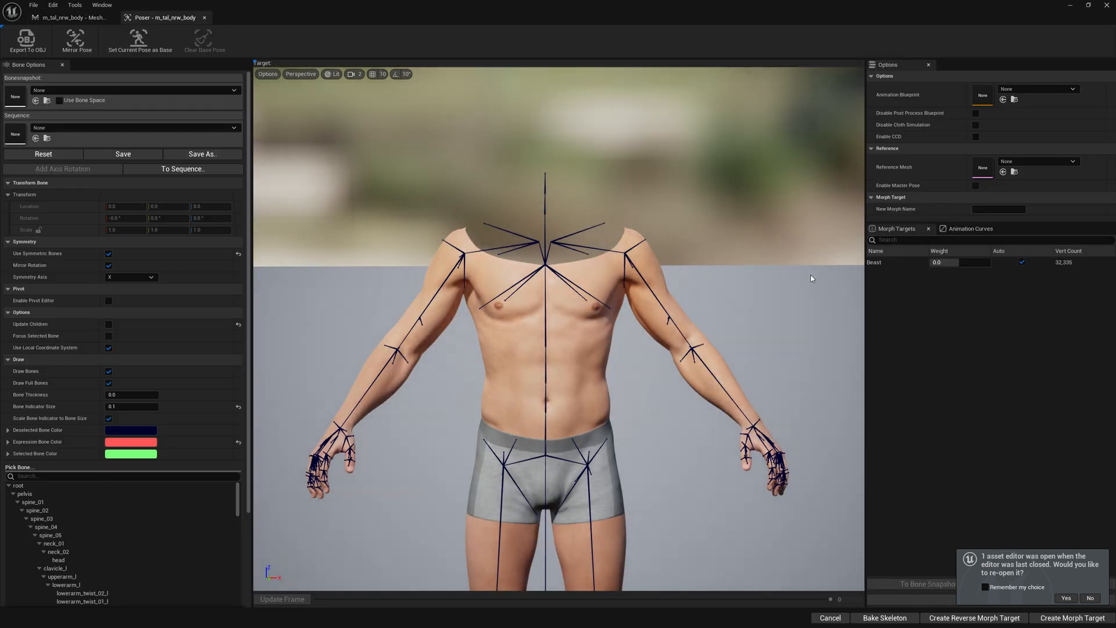
click(903, 263)
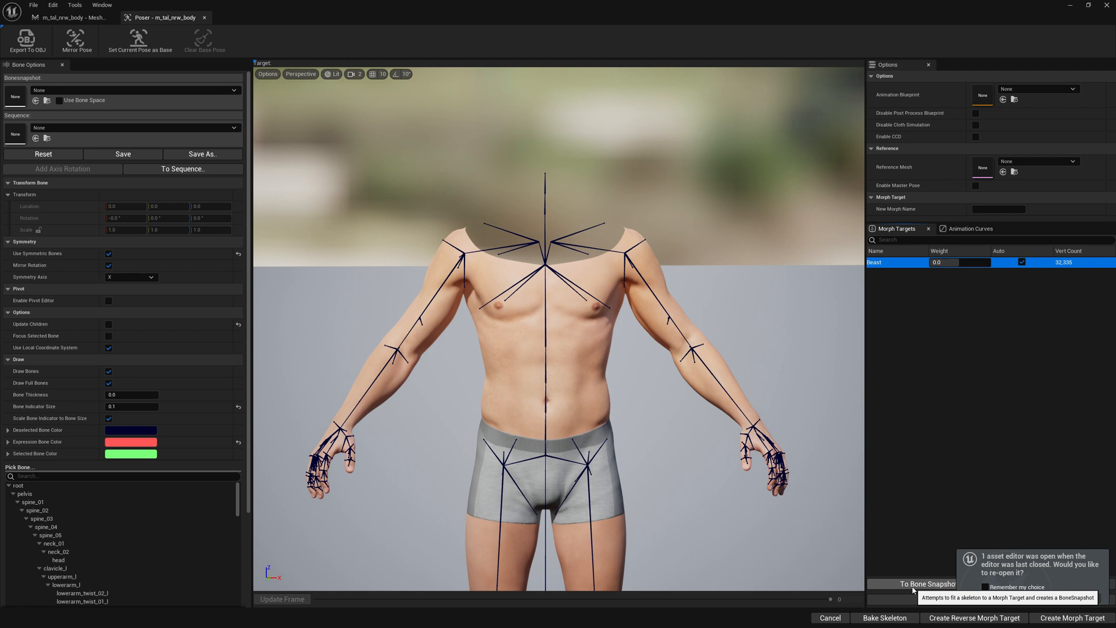
Open To Bone Snapshot settings for Beast and review them with Orient Bones checked.
click(925, 583)
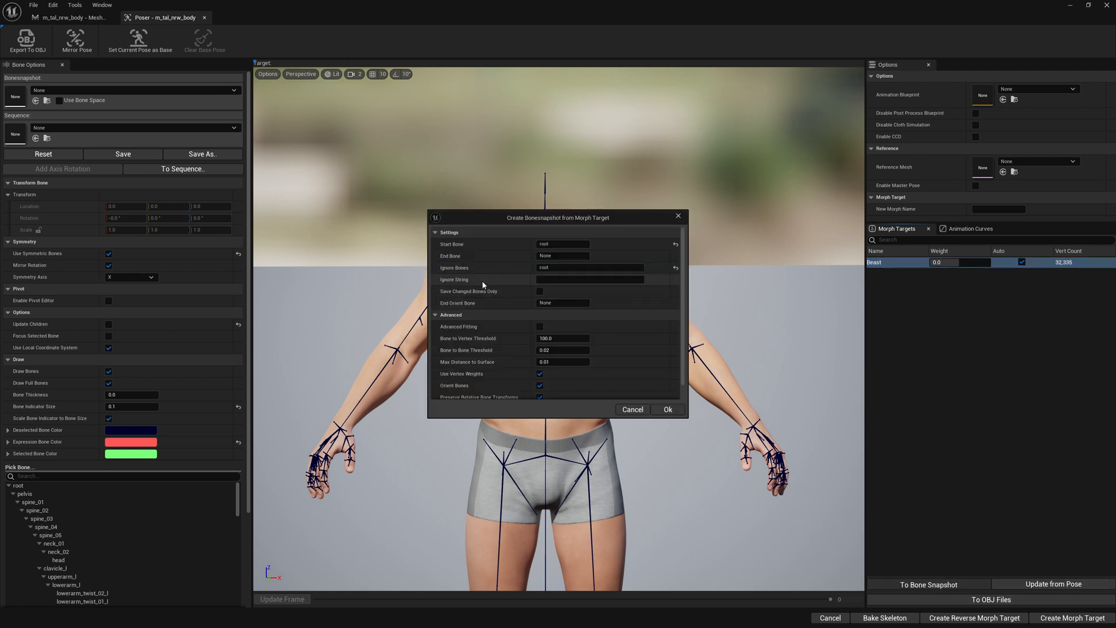
scroll(down, 3)
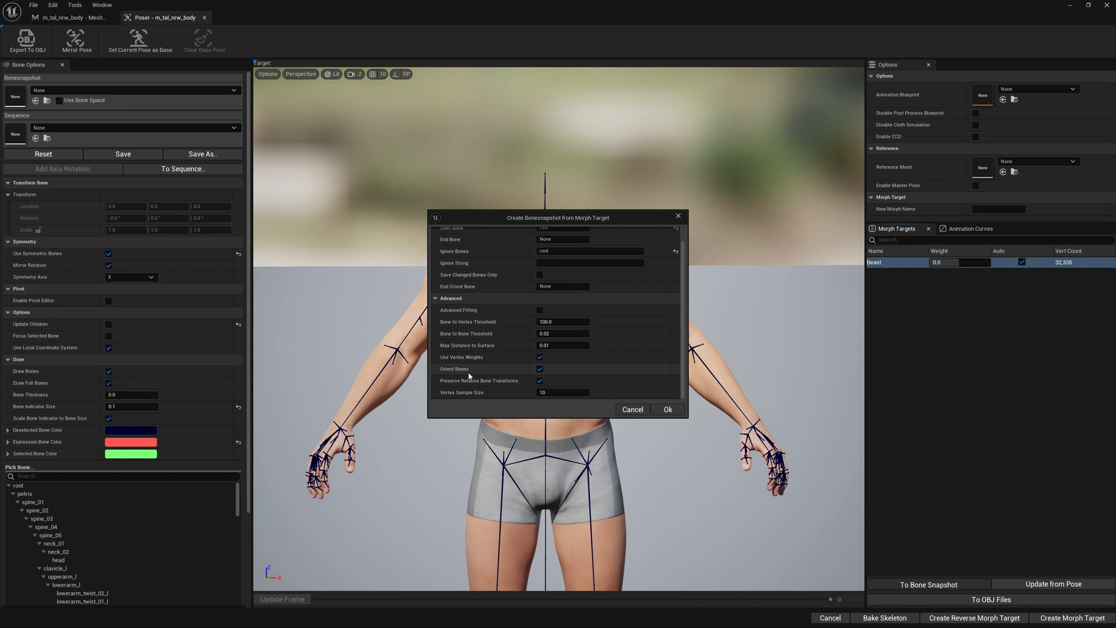
scroll(up, 3)
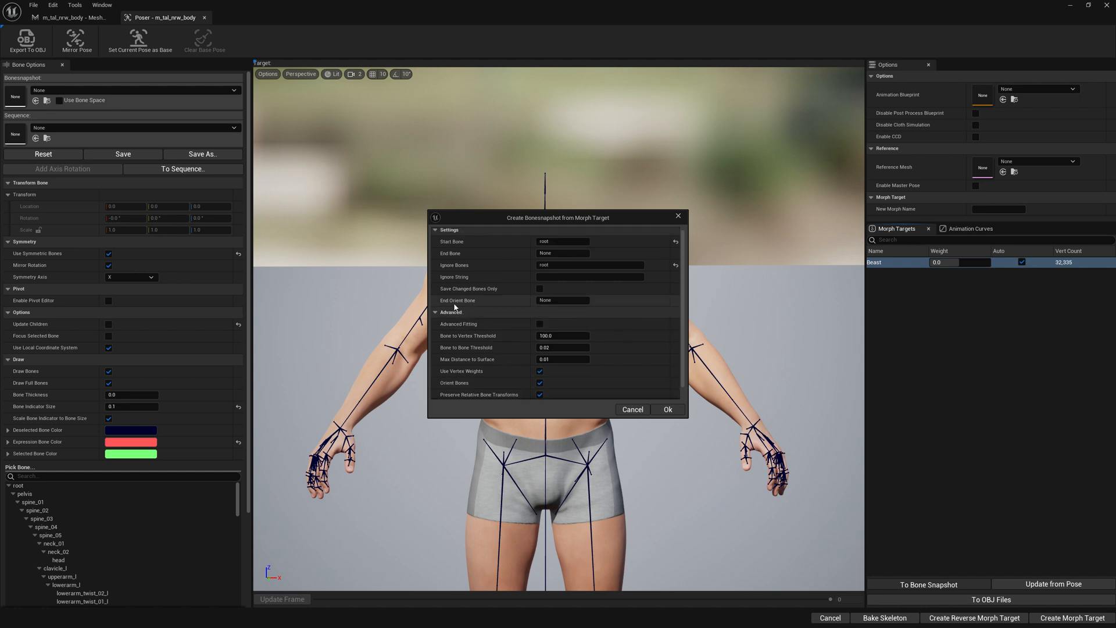
mouse_move(529, 301)
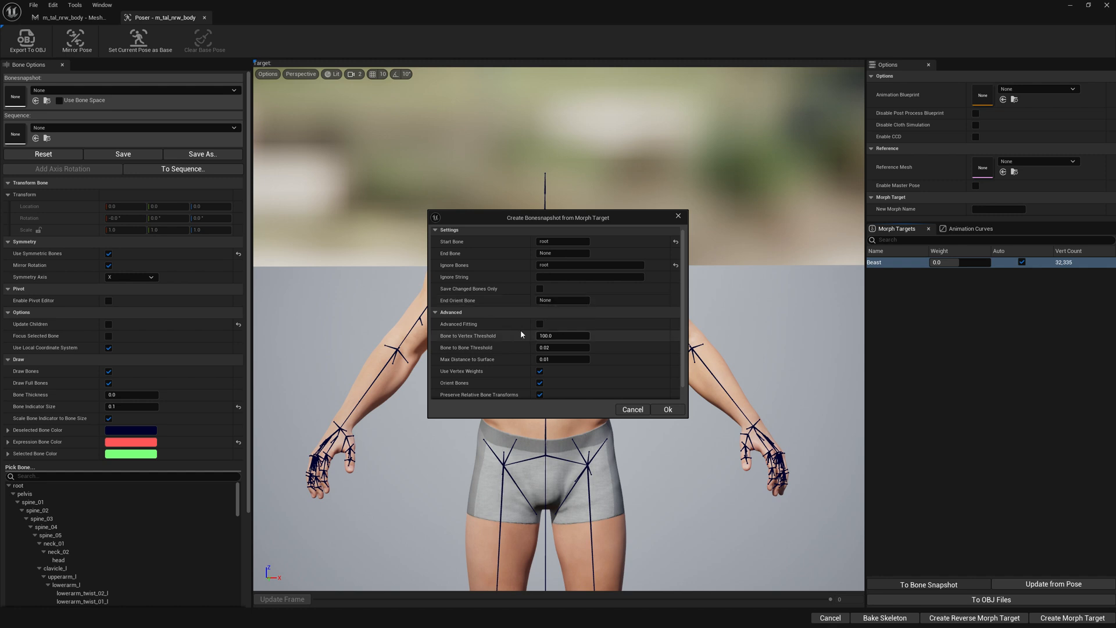
scroll(down, 3)
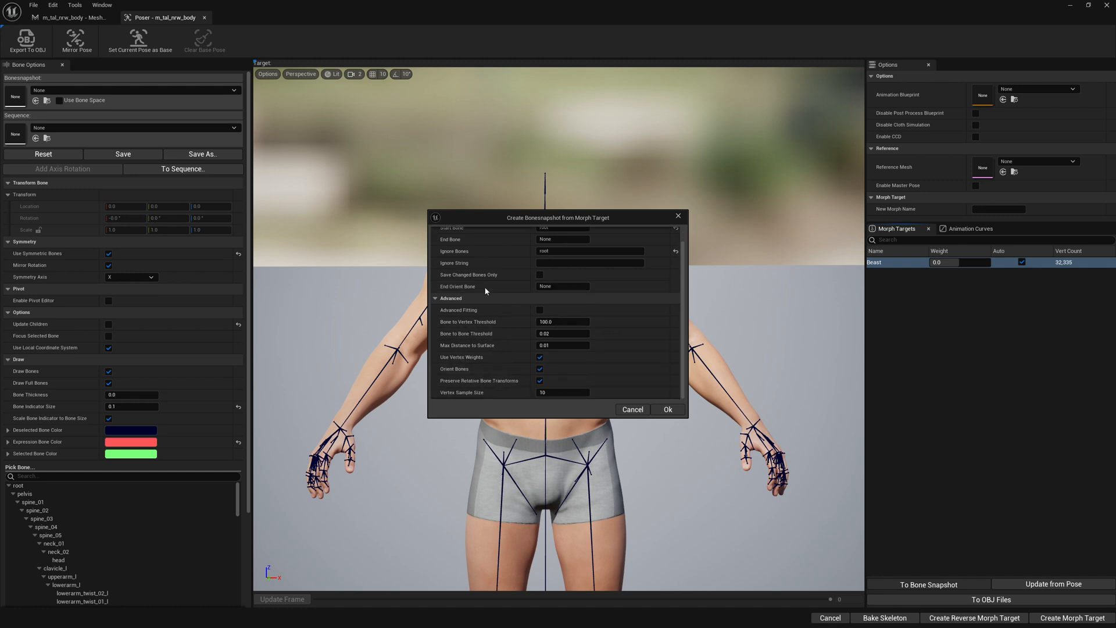
mouse_move(505, 326)
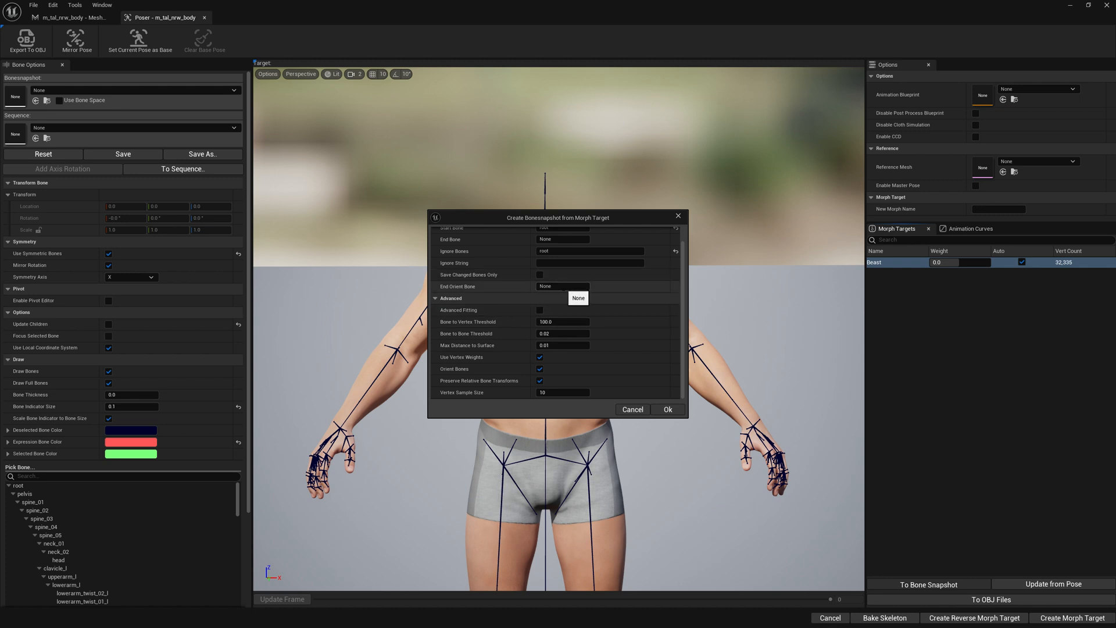
mouse_move(961, 177)
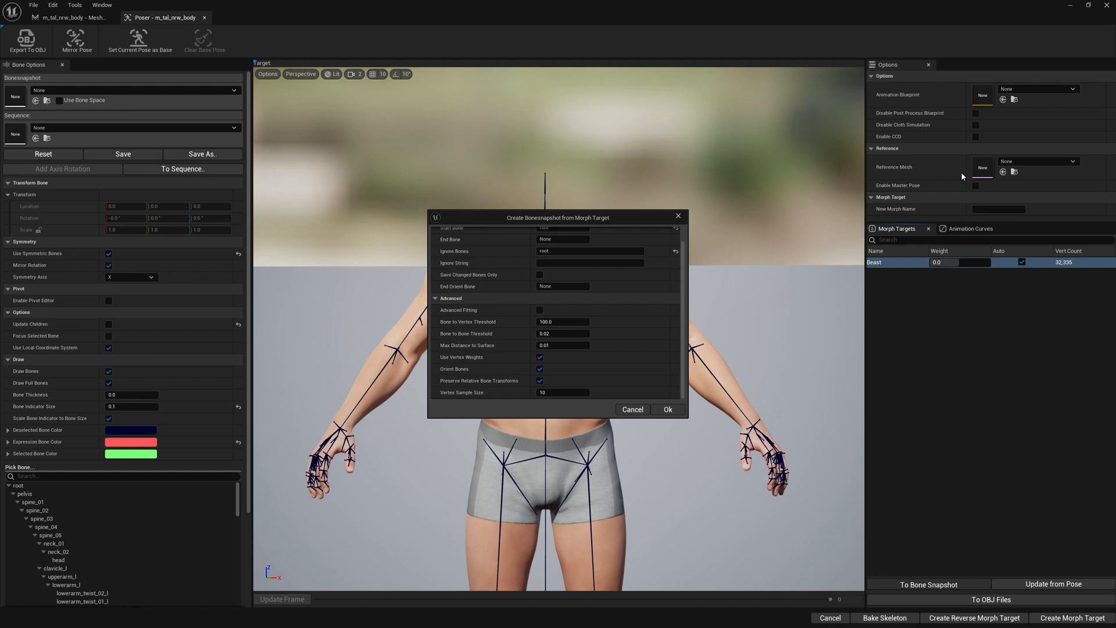
mouse_move(916, 171)
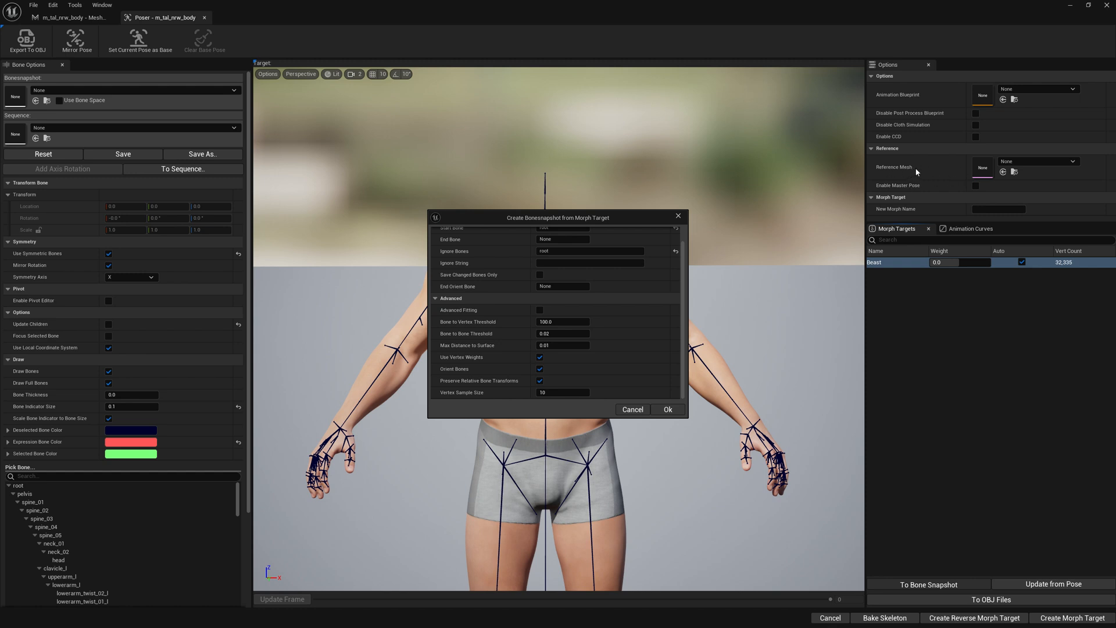
mouse_move(825, 206)
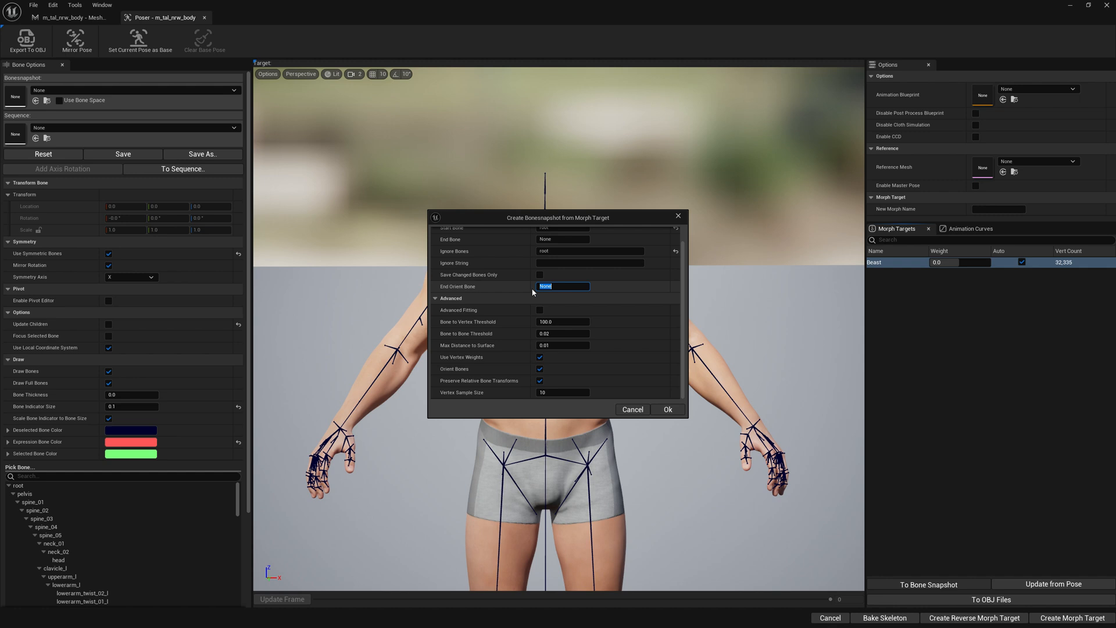
mouse_move(456, 286)
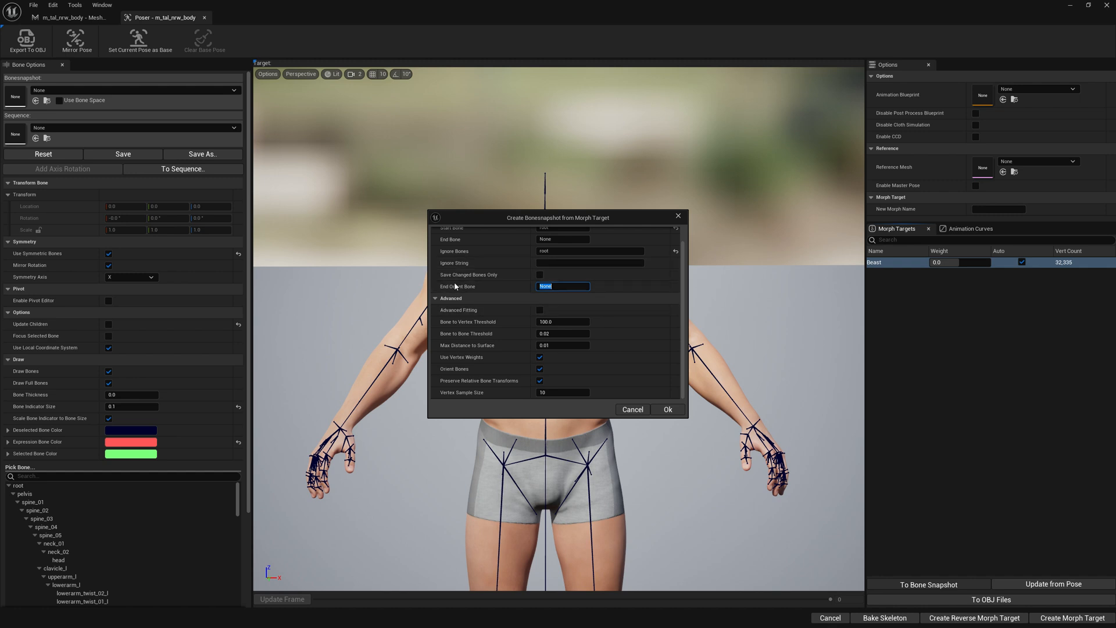
mouse_move(460, 289)
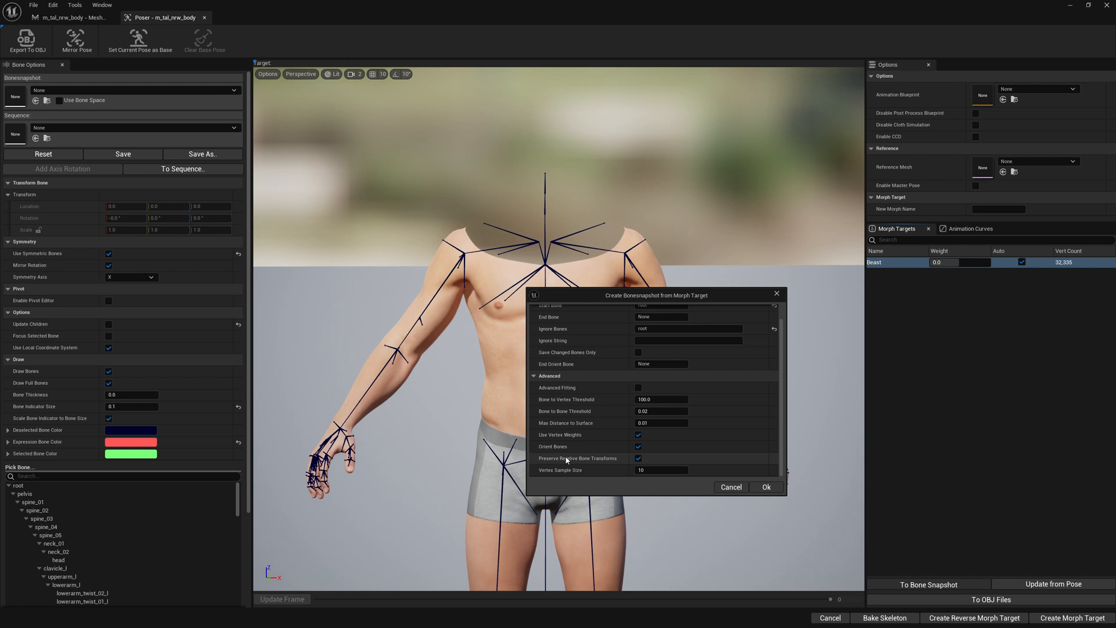
mouse_move(716, 466)
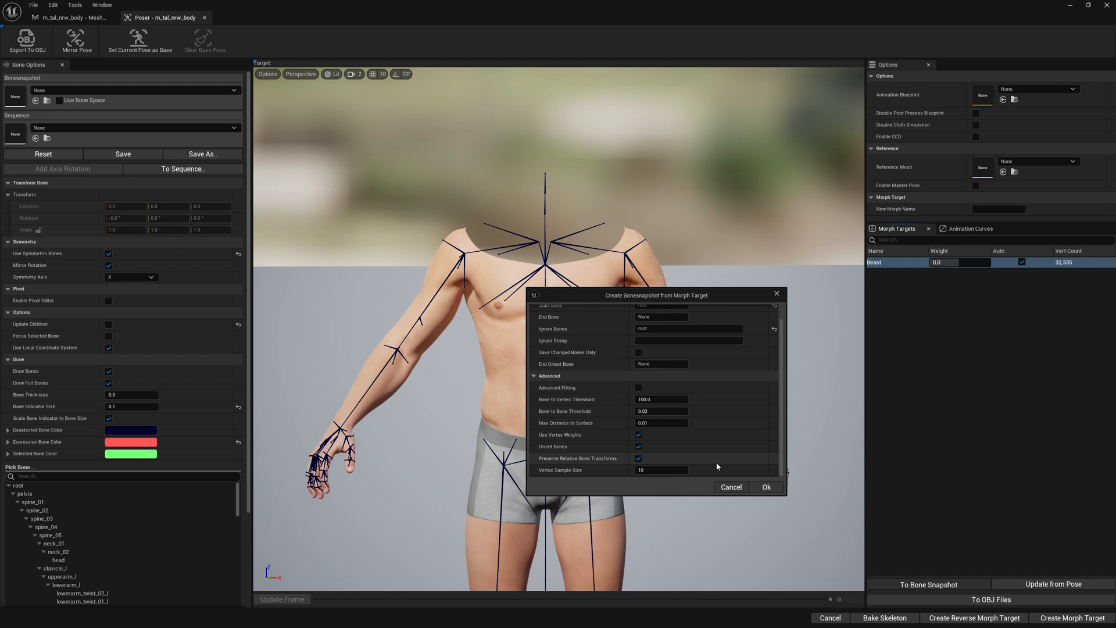
mouse_move(742, 460)
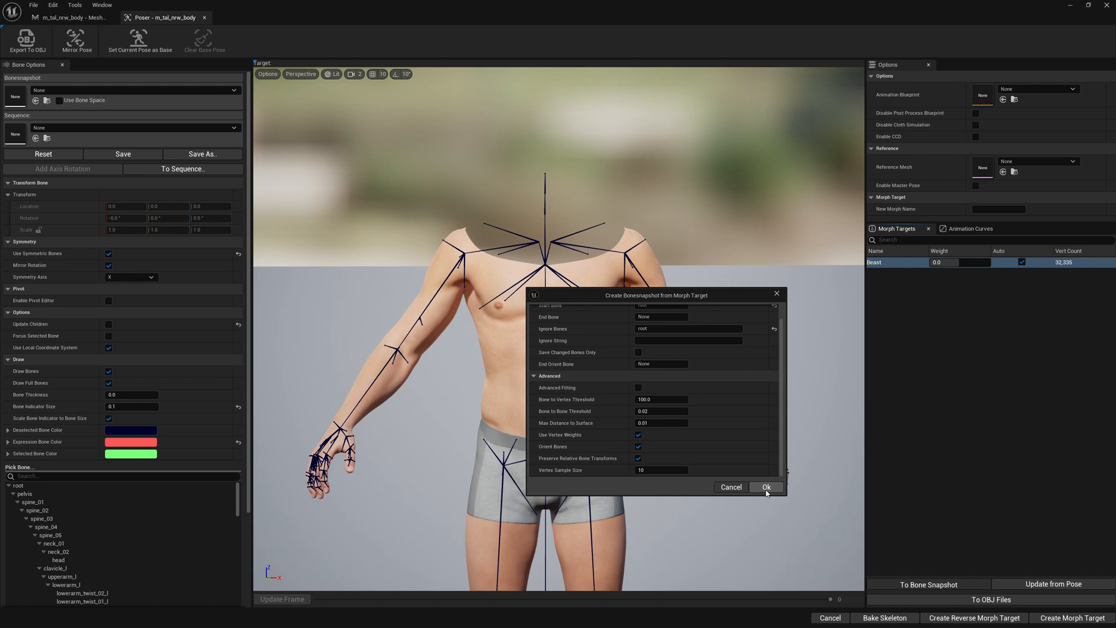
Confirm the fitting settings, save the new bone snapshot asset, and dismiss the saved message.
click(766, 487)
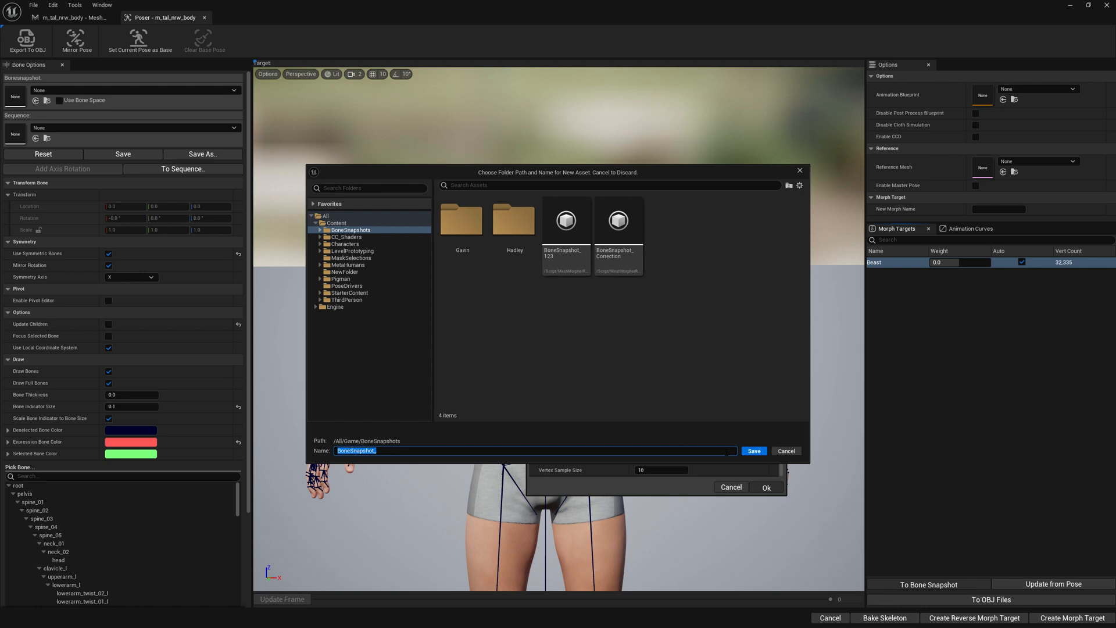
click(754, 450)
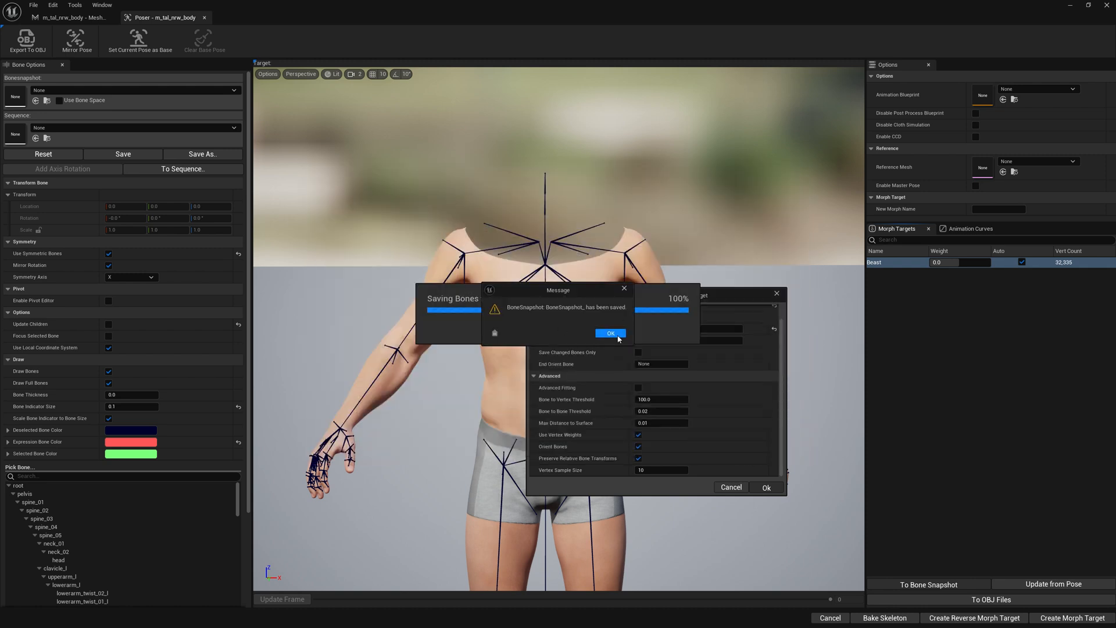
click(609, 333)
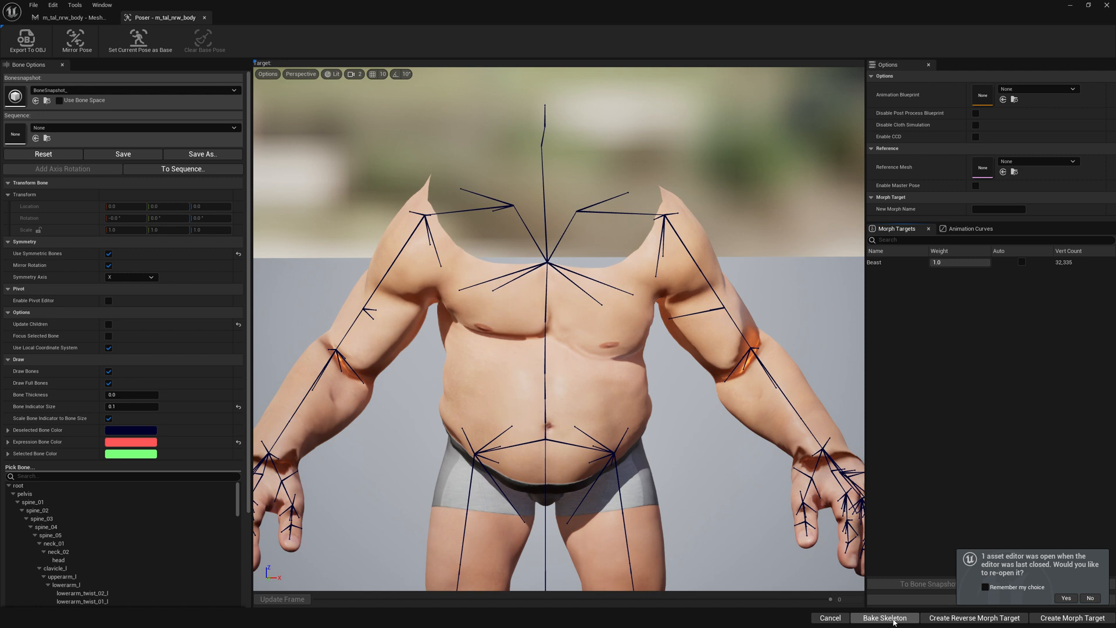
click(883, 617)
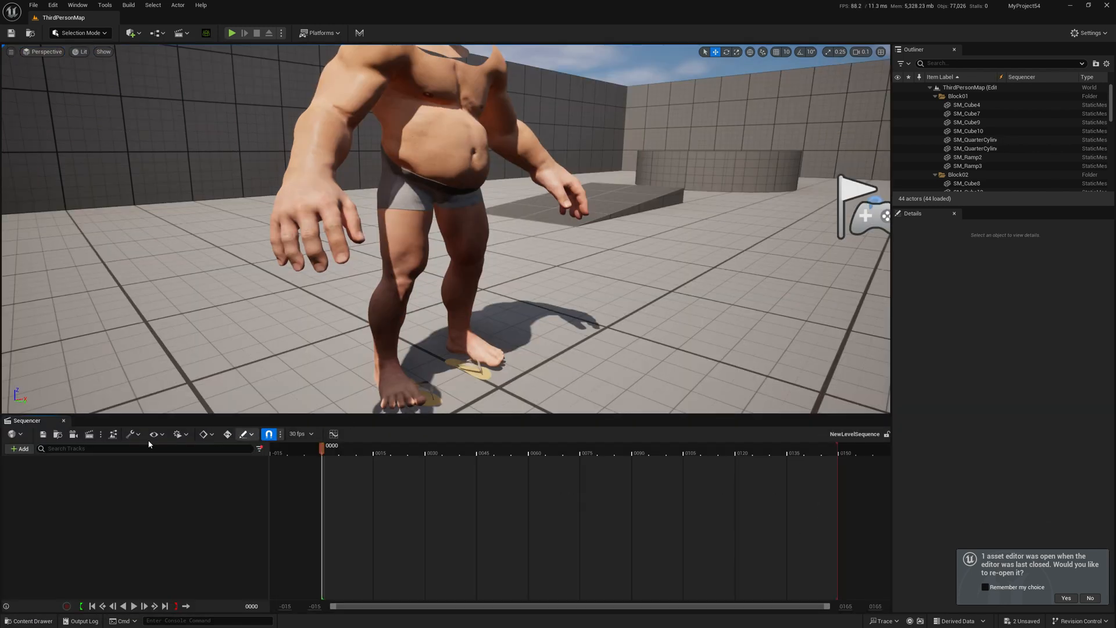
click(21, 447)
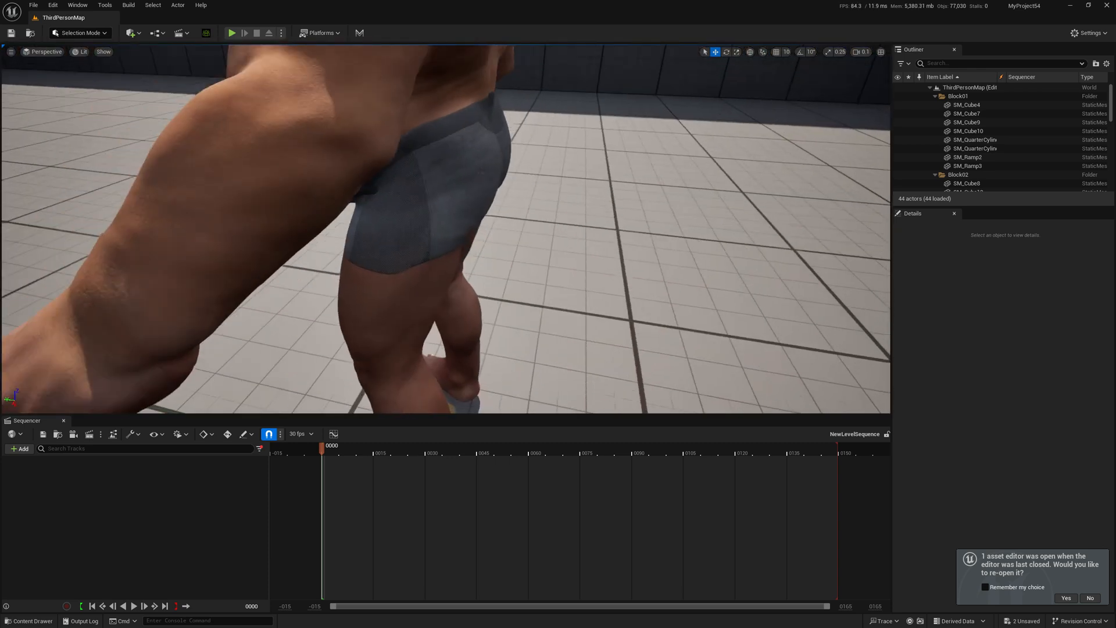
click(20, 448)
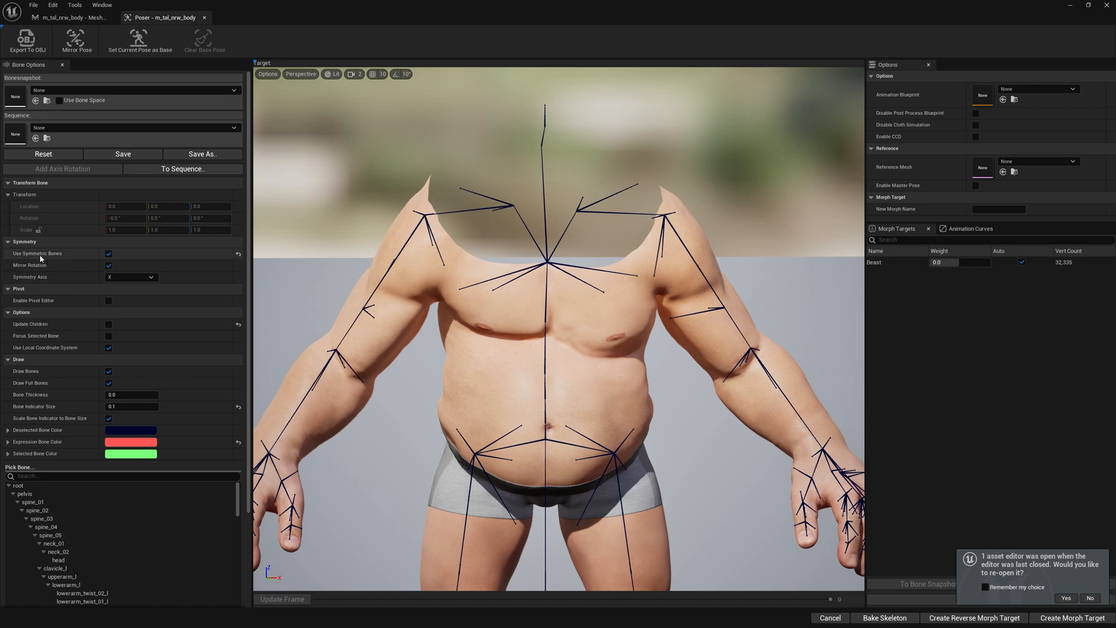
mouse_move(713, 309)
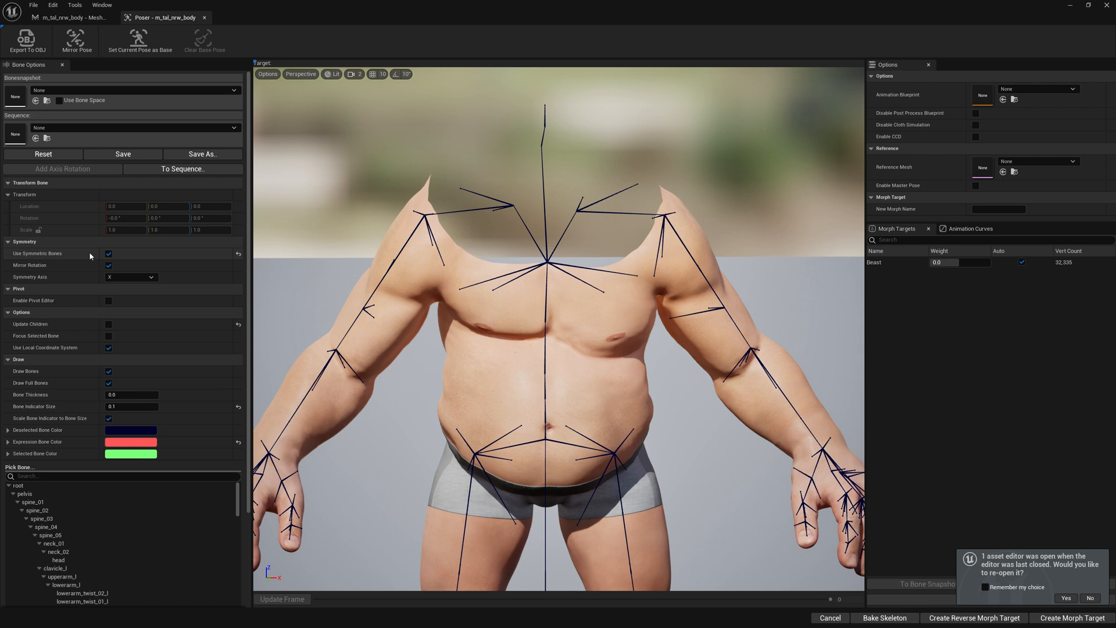
mouse_move(75, 327)
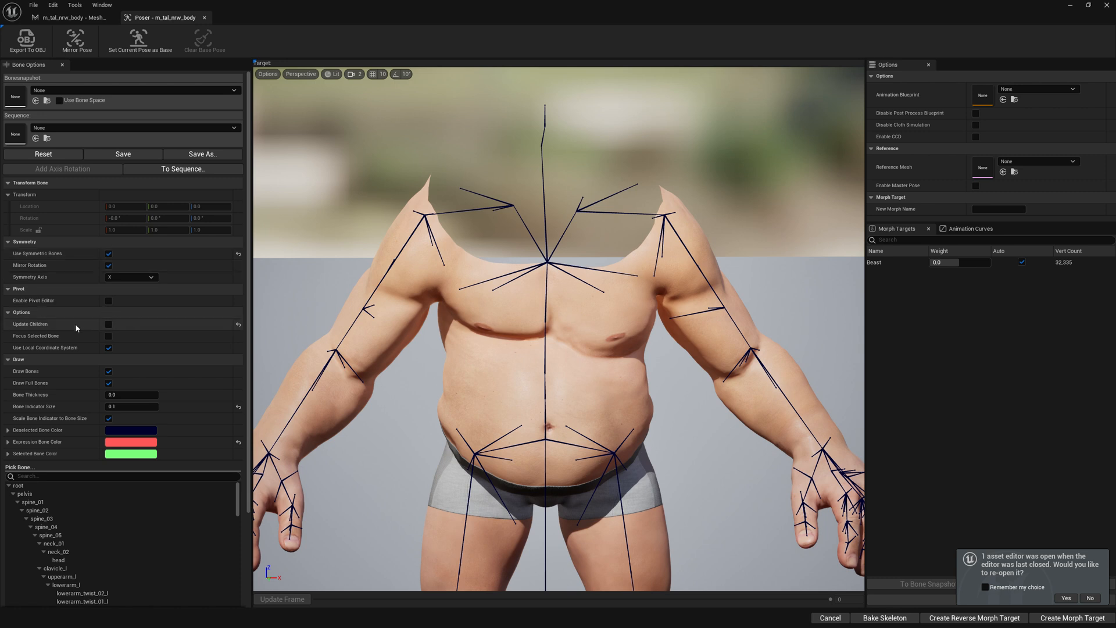
mouse_move(29, 328)
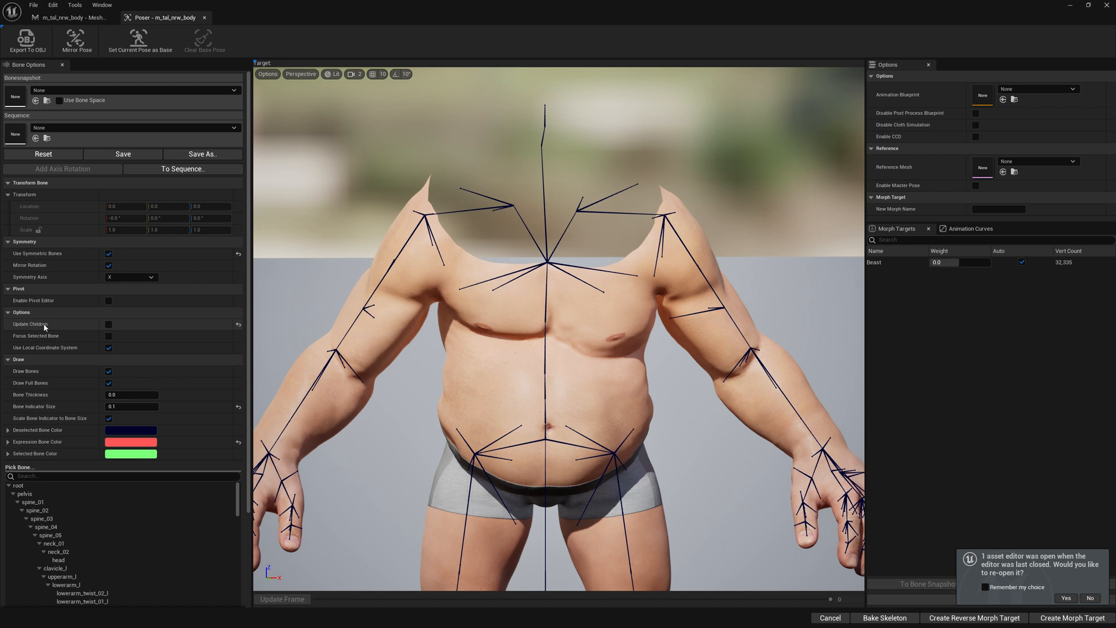
mouse_move(110, 333)
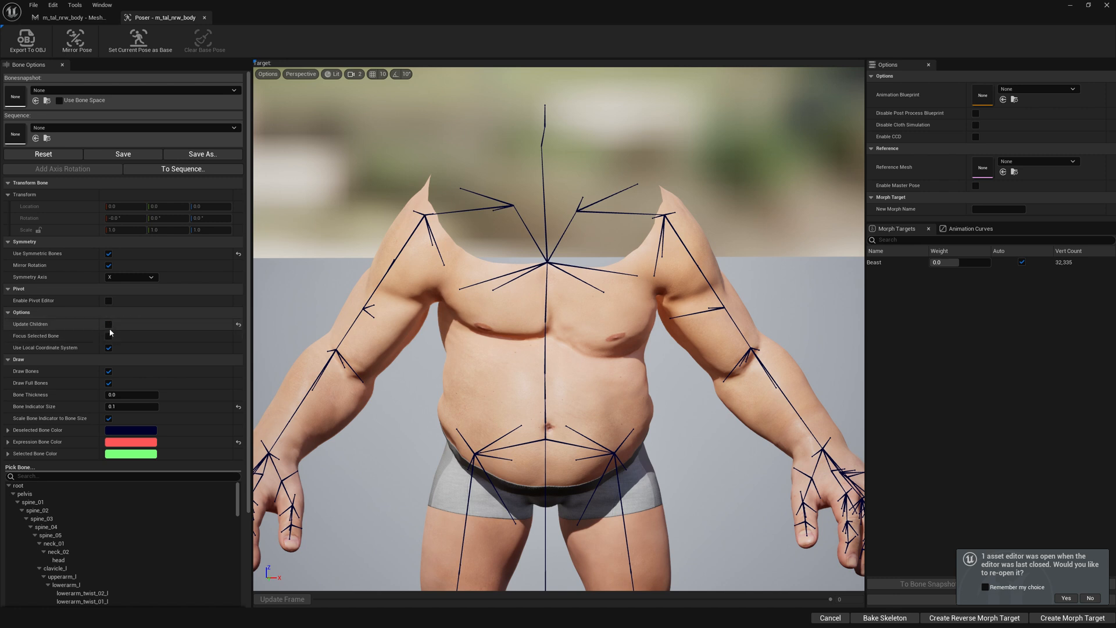
mouse_move(66, 328)
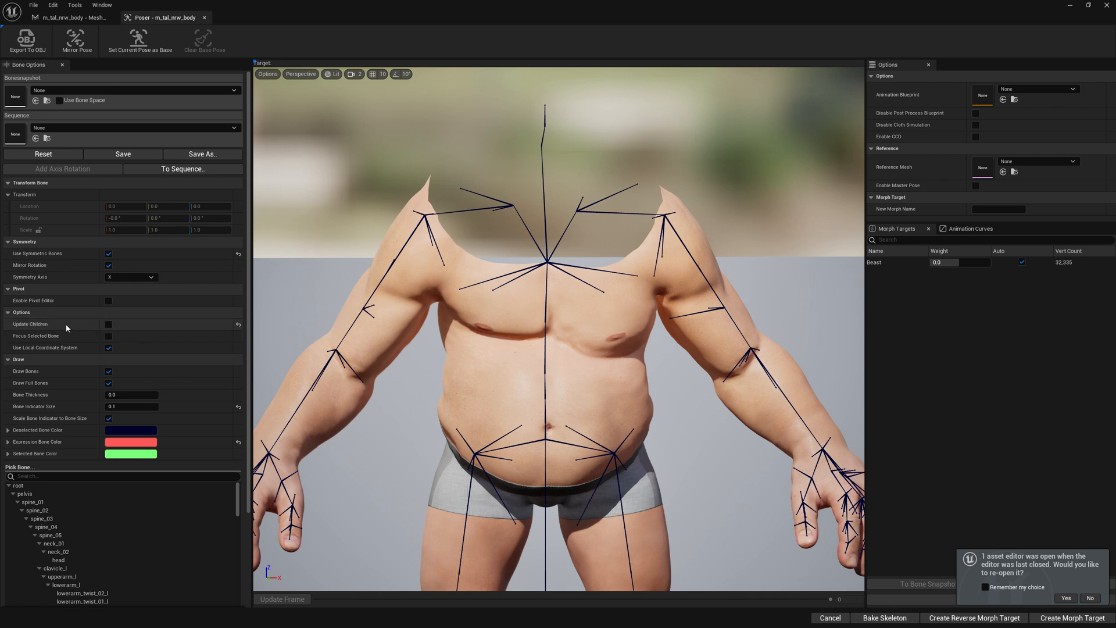
mouse_move(120, 327)
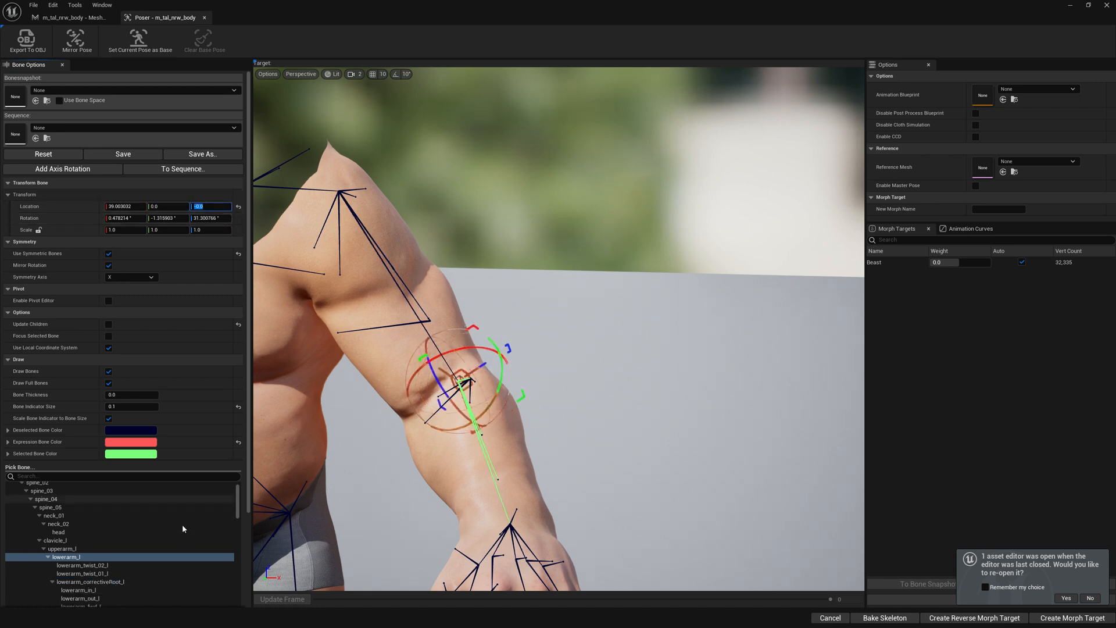
Pick the left lower-arm bone and second upper-arm twist bone and adjust their placement.
scroll(down, 3)
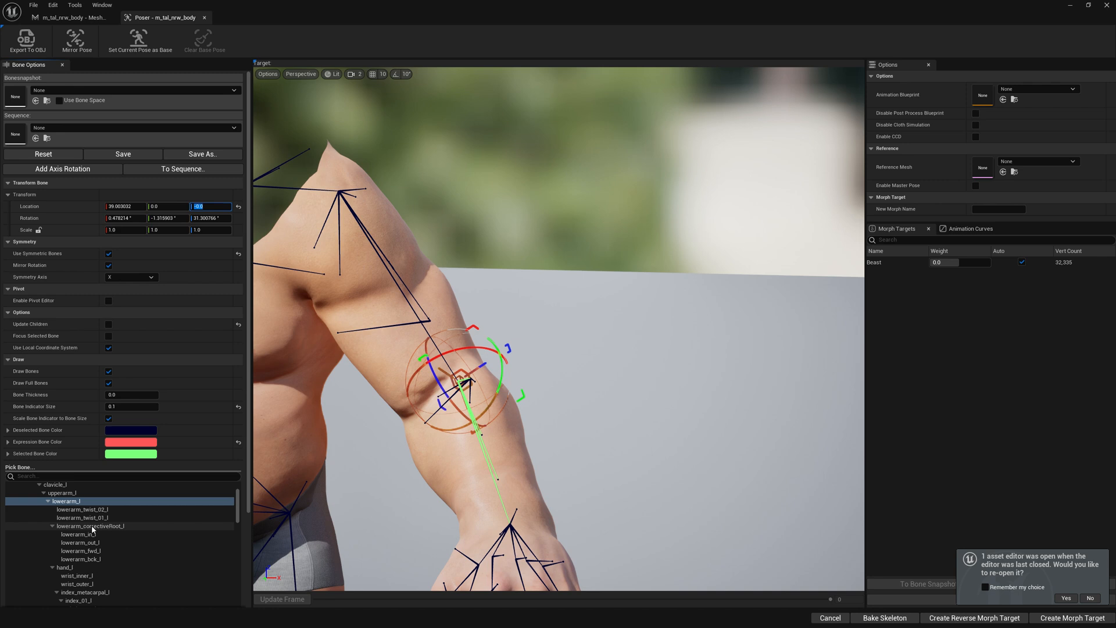
click(90, 525)
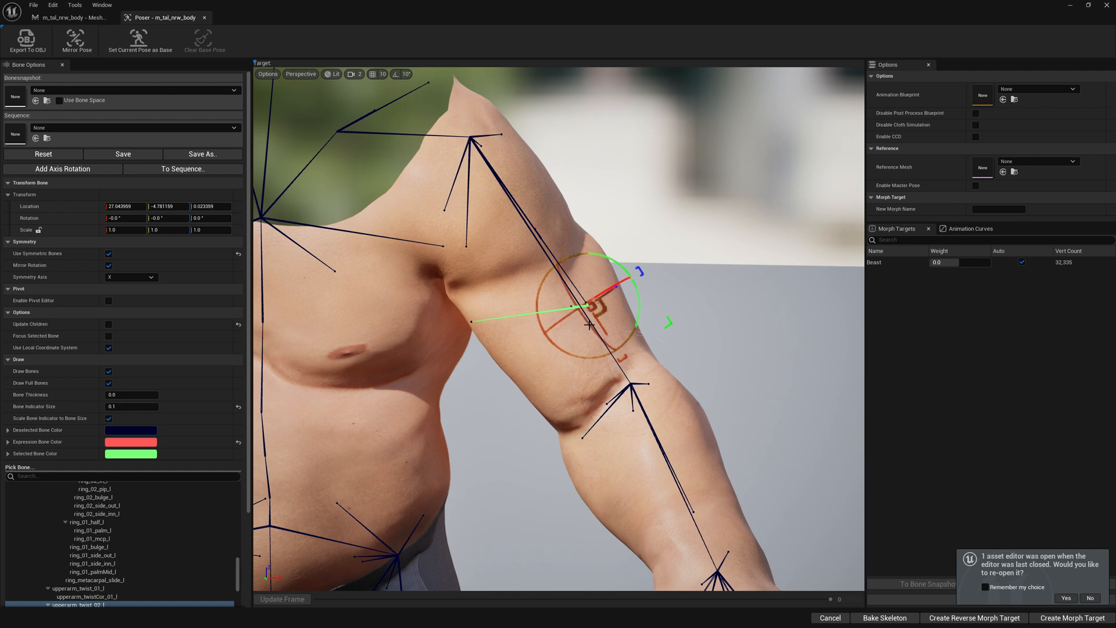
click(81, 562)
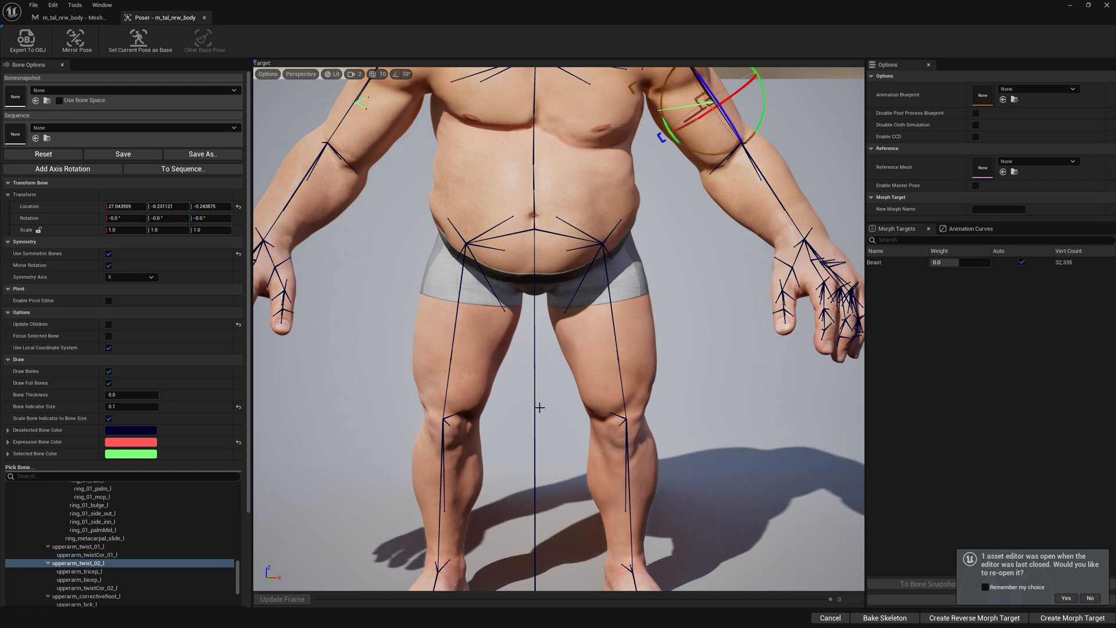
mouse_move(859, 536)
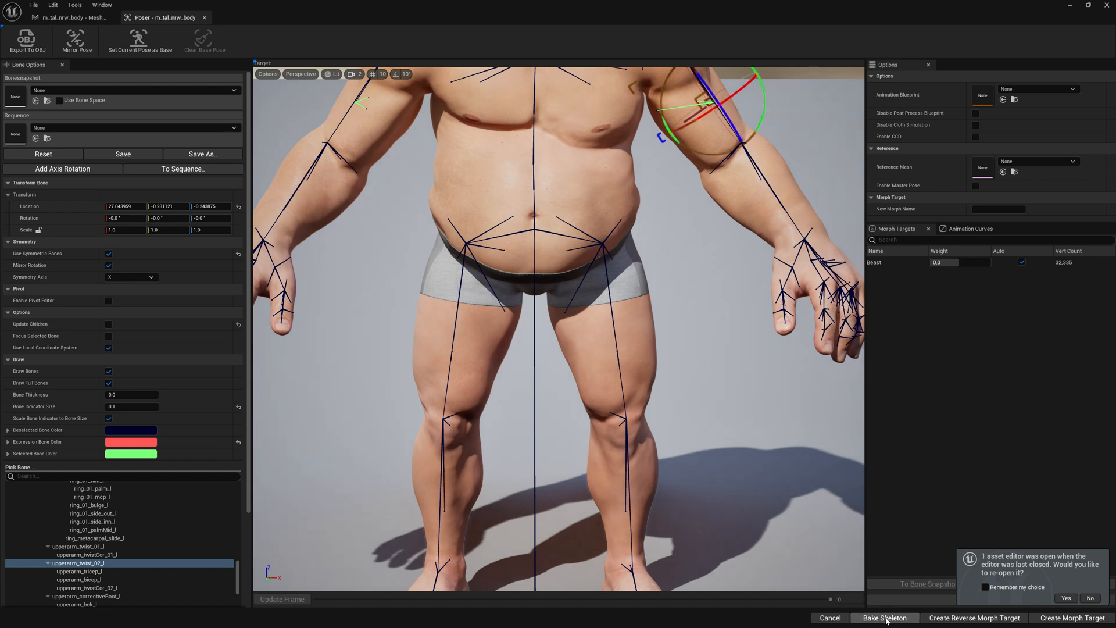
Bake the adjusted arm bone placements into the body skeleton with Bake Skeleton.
click(884, 617)
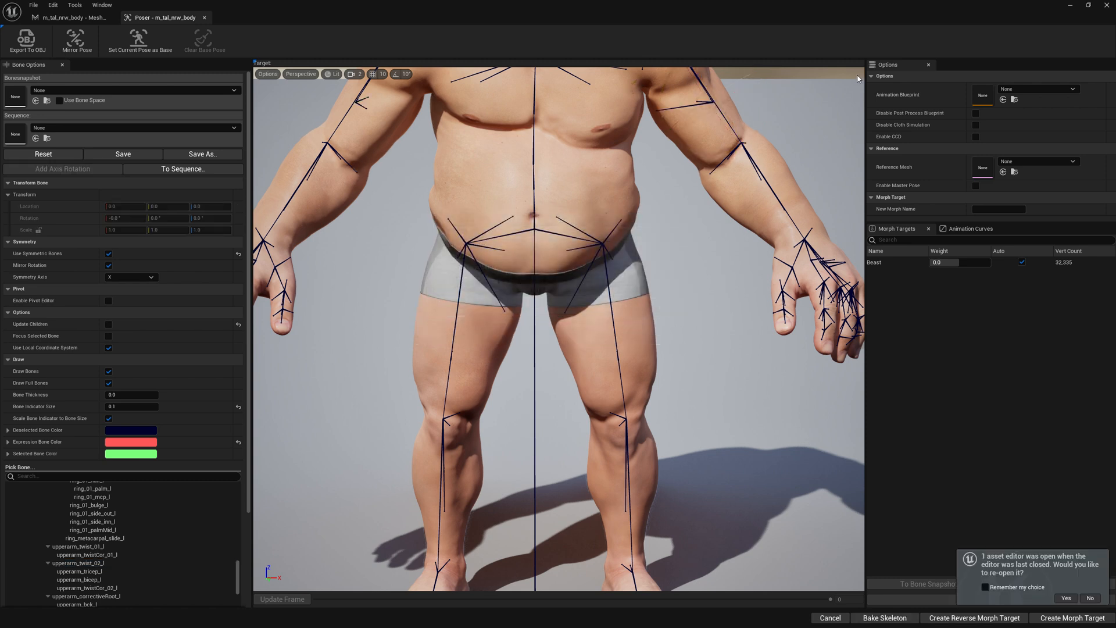
mouse_move(559, 108)
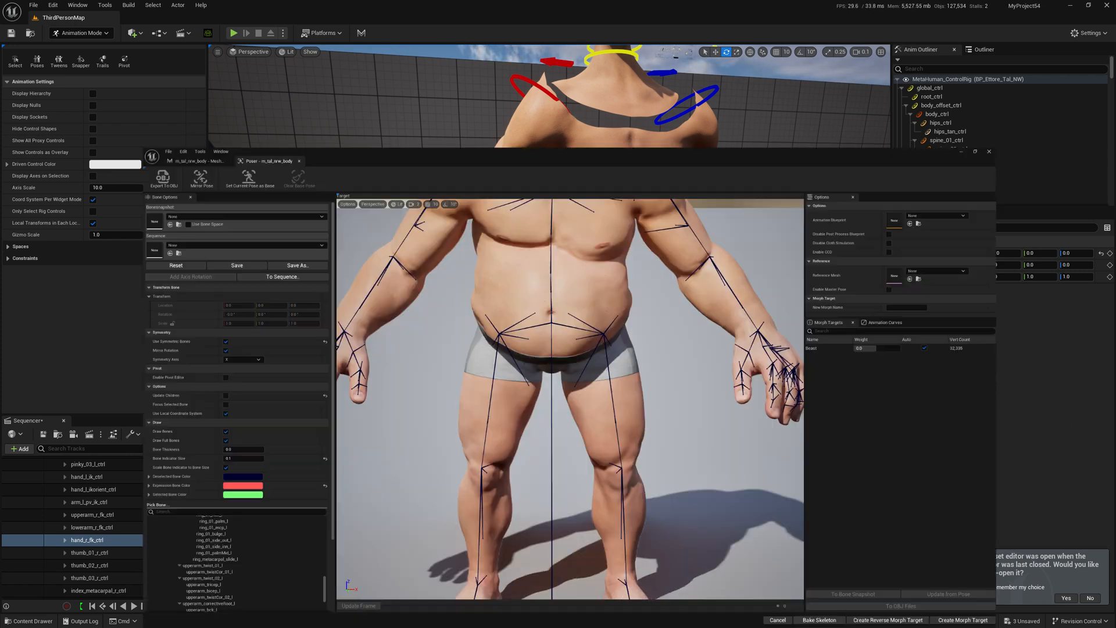
click(978, 151)
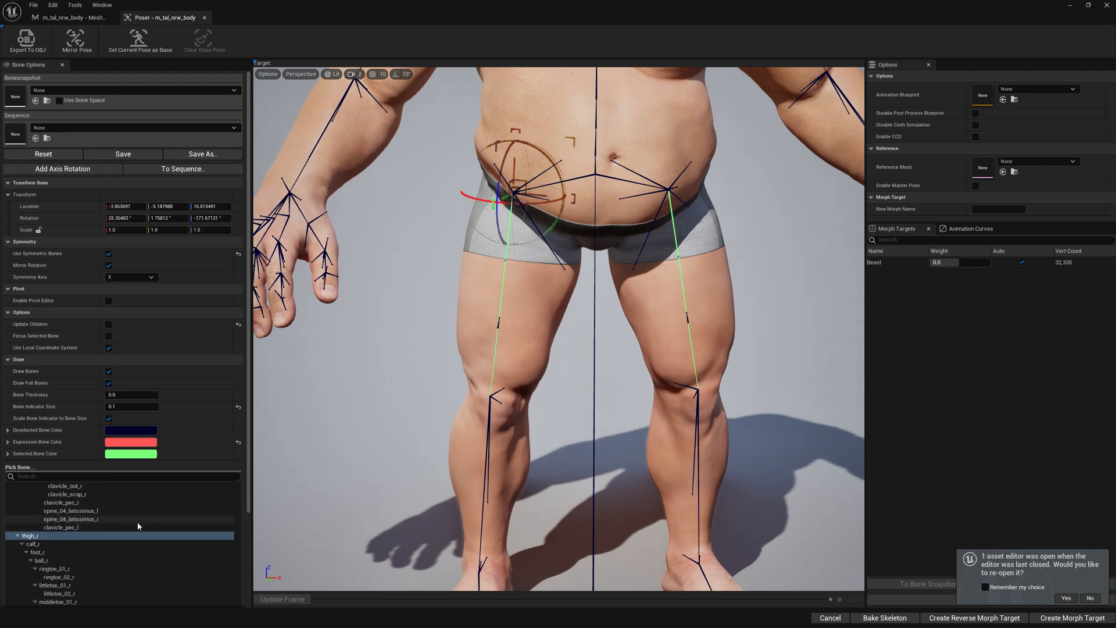
Multi-select thigh_r, calf_r and foot_r in the Pick Bone tree.
click(31, 544)
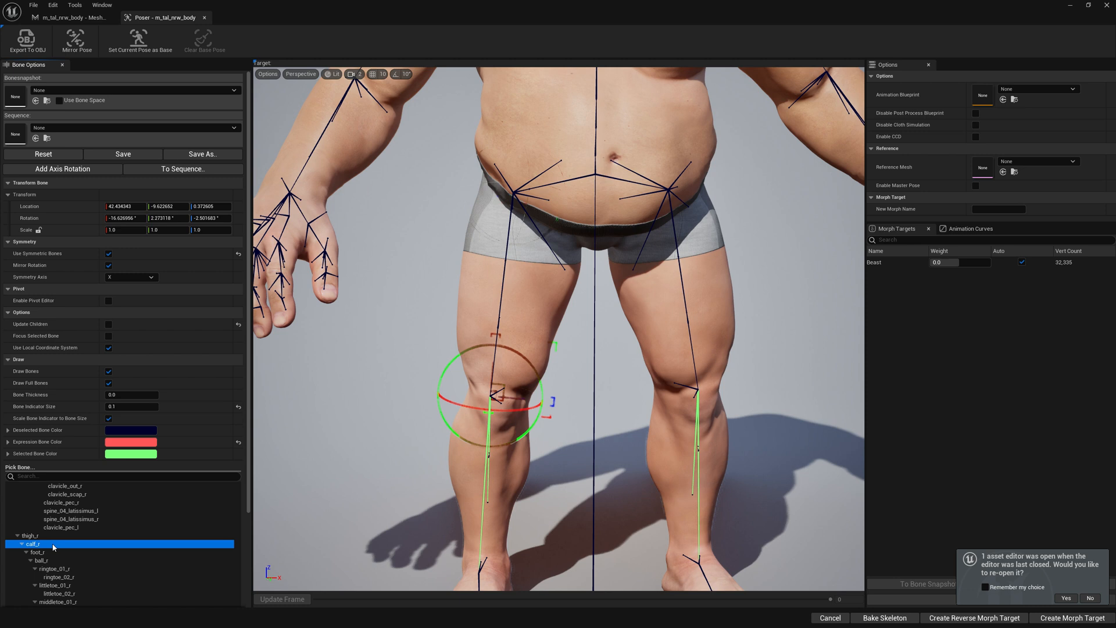
click(38, 551)
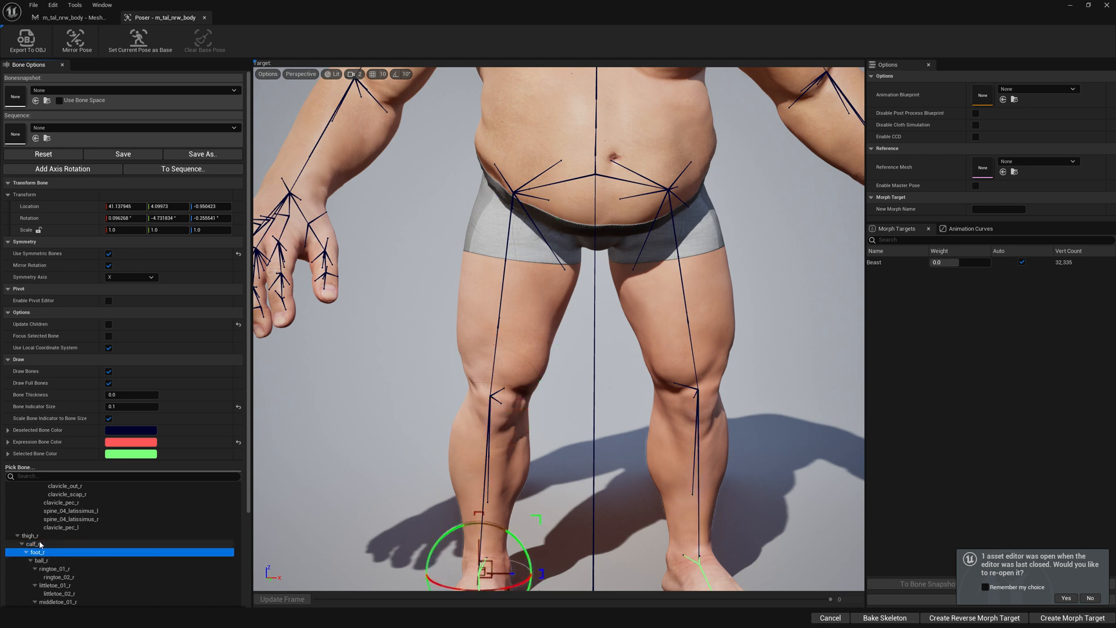
click(31, 535)
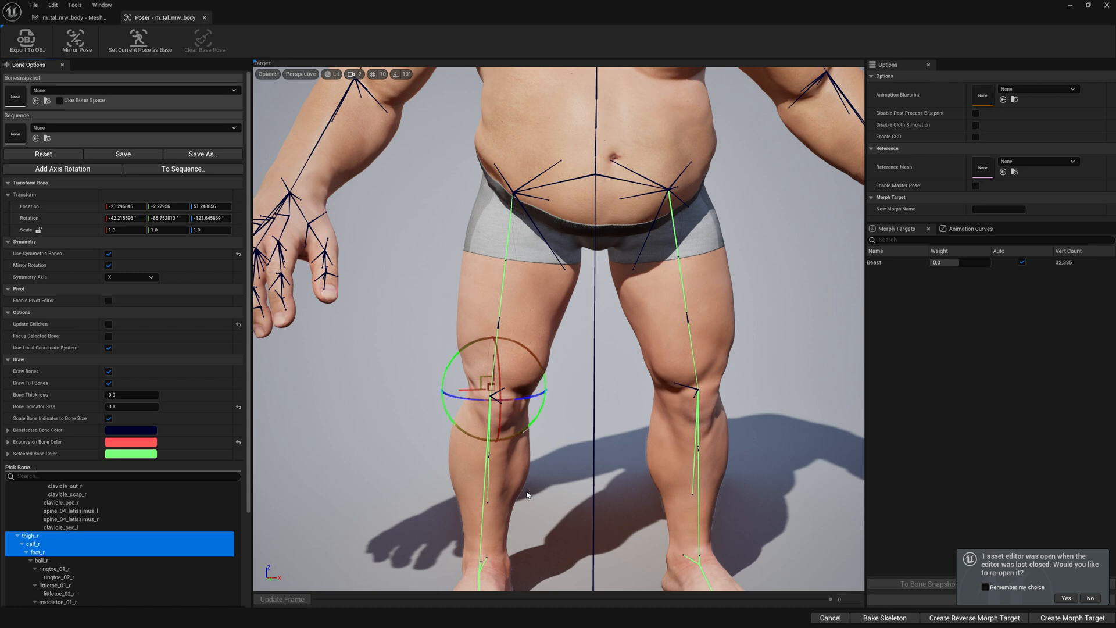